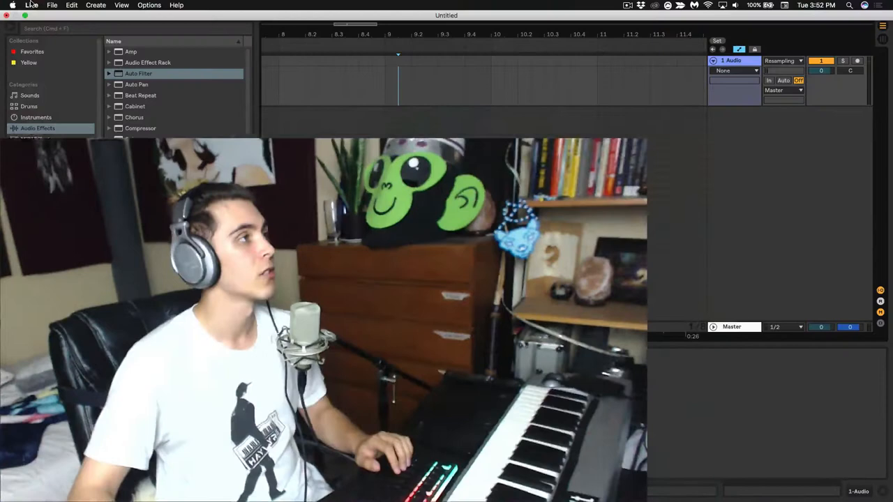
Open Preferences from the Live menu, landing on the Audio device settings
{"action": "left_click", "coordinate": [32, 5]}
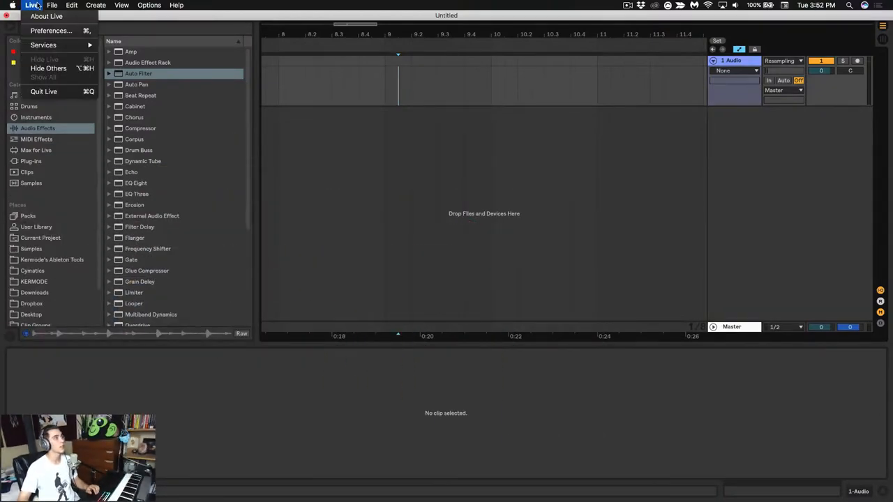
{"action": "mouse_move", "coordinate": [51, 30]}
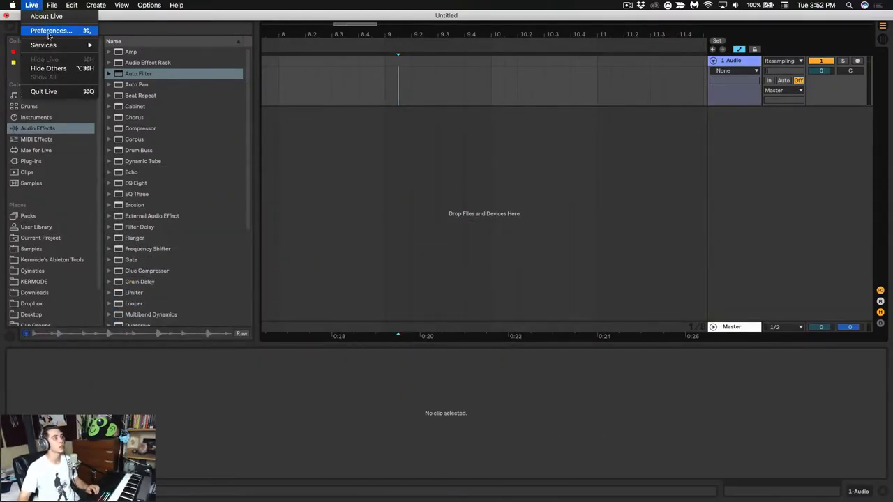
{"action": "left_click", "coordinate": [50, 31]}
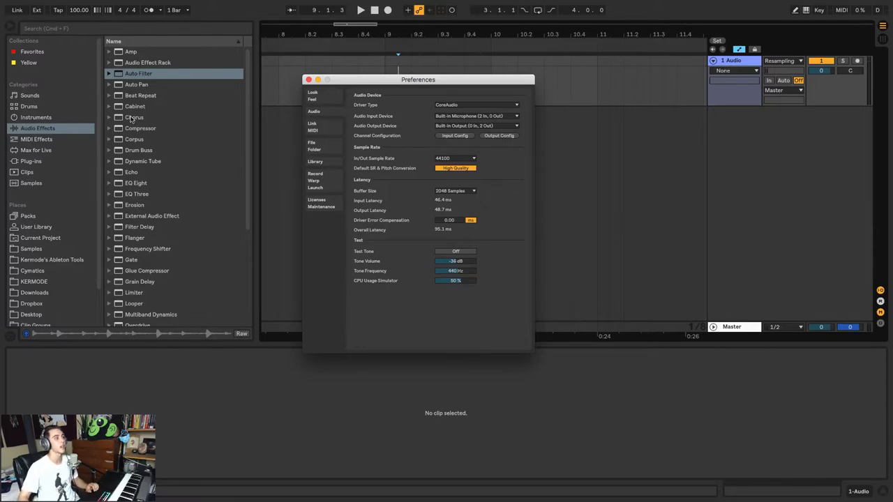
On the Look/Feel page, set interface zoom to 125% and the theme to Mid Light
{"action": "left_click", "coordinate": [312, 94]}
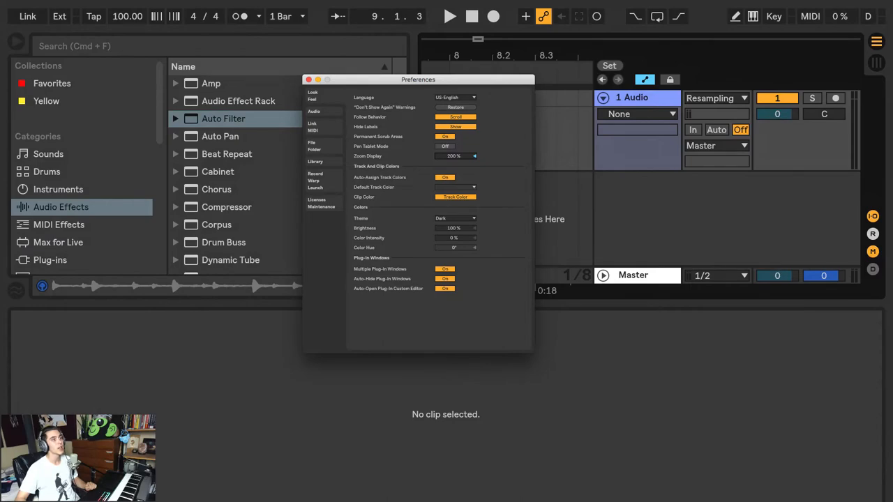
{"action": "left_click", "coordinate": [473, 156]}
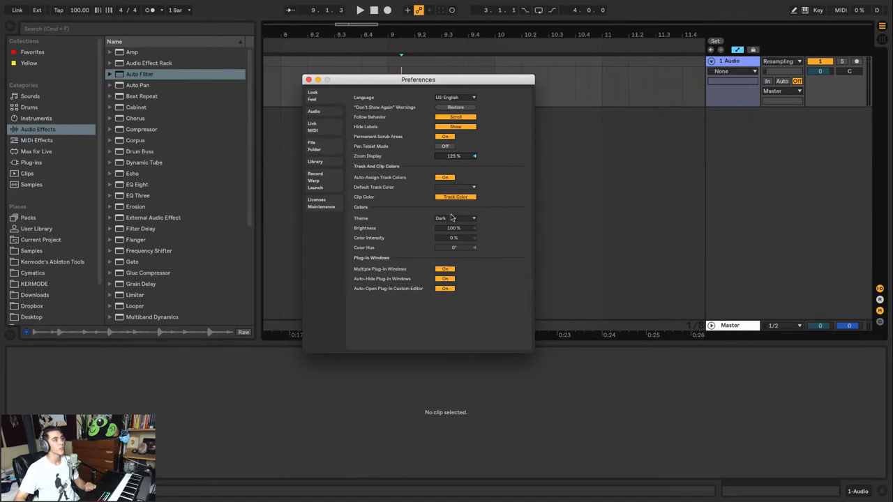
{"action": "left_click", "coordinate": [455, 218]}
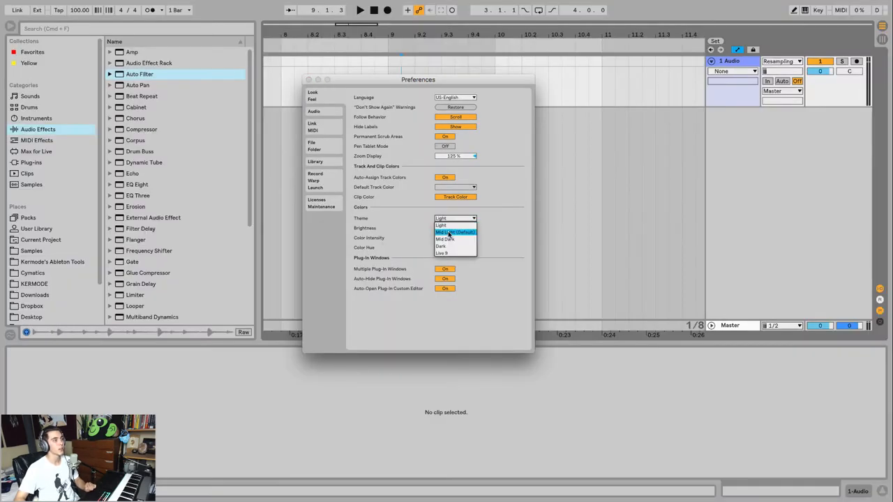
{"action": "left_click", "coordinate": [444, 239]}
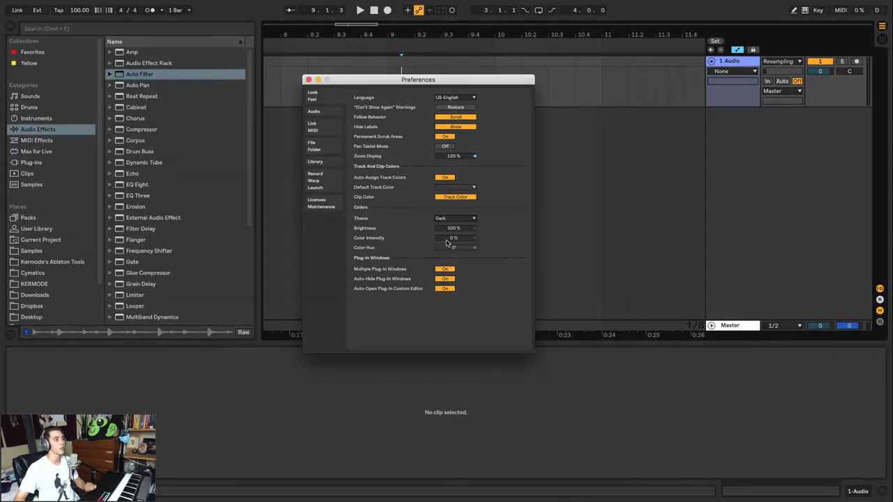
{"action": "left_click", "coordinate": [455, 218]}
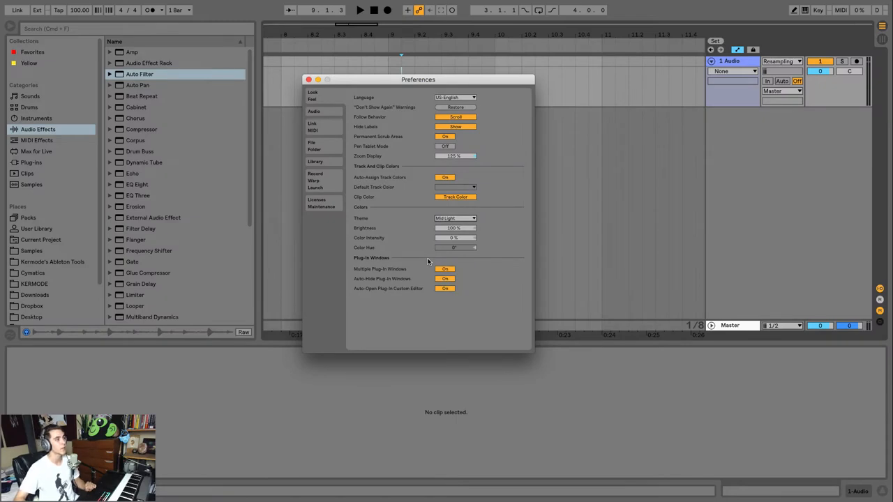
{"action": "mouse_move", "coordinate": [368, 229]}
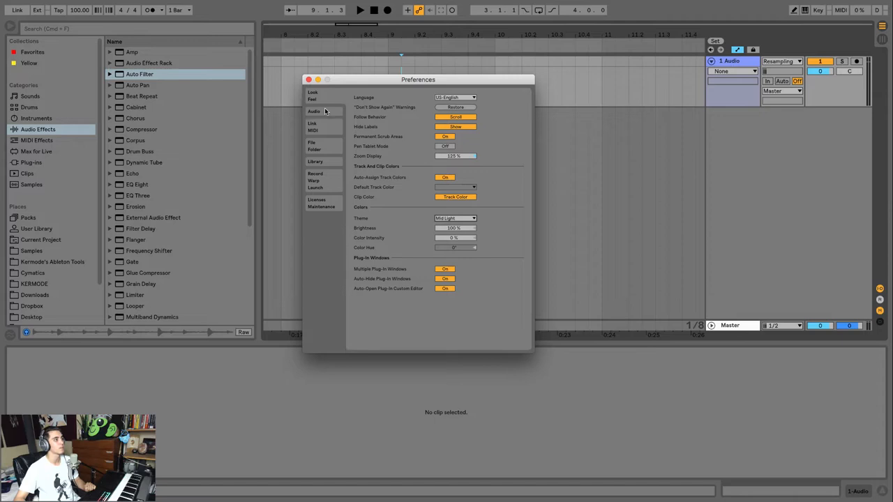
Return to the Audio page and leave the buffer size at 2048 samples
{"action": "left_click", "coordinate": [313, 112]}
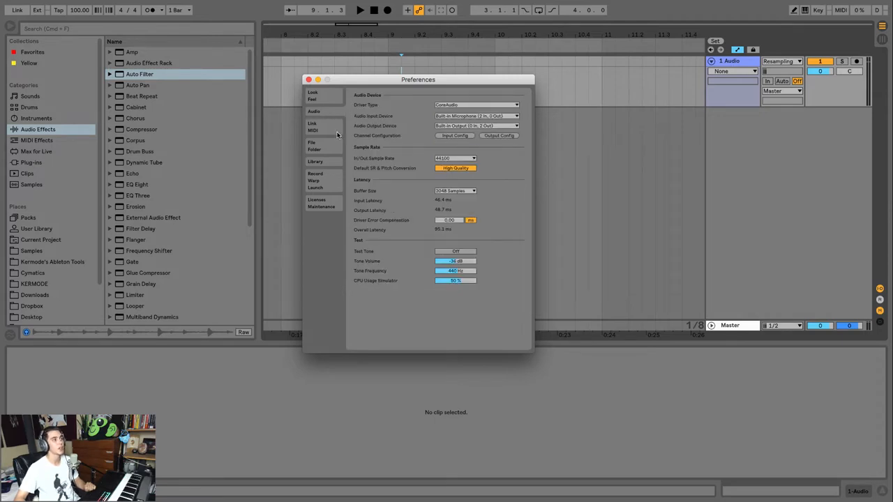
{"action": "mouse_move", "coordinate": [401, 160]}
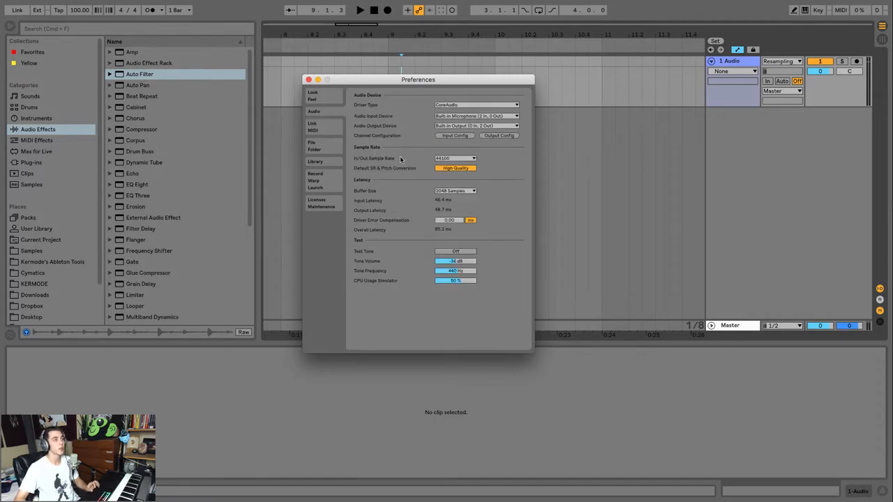
{"action": "left_click", "coordinate": [476, 126]}
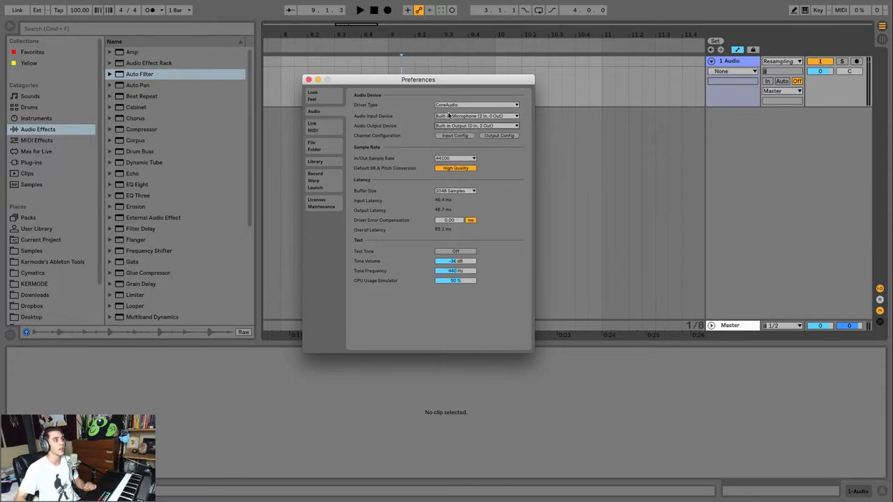
{"action": "left_click", "coordinate": [476, 116]}
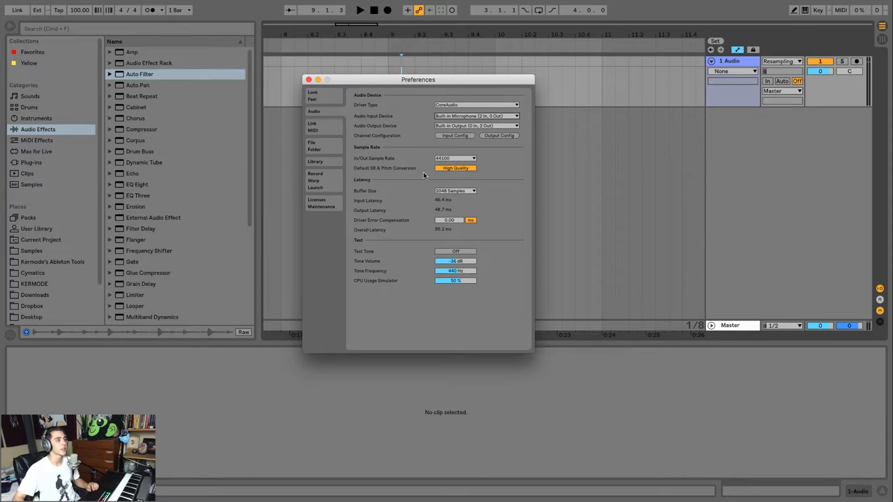
{"action": "mouse_move", "coordinate": [413, 191]}
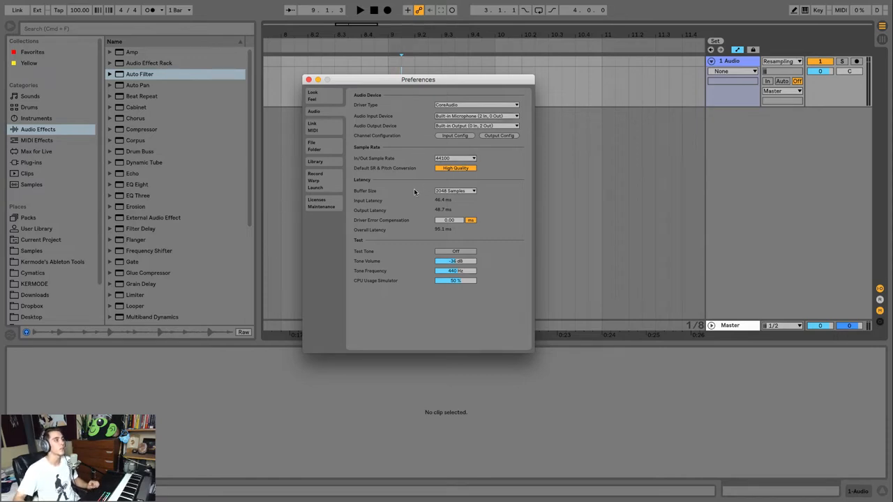
{"action": "left_click", "coordinate": [455, 191]}
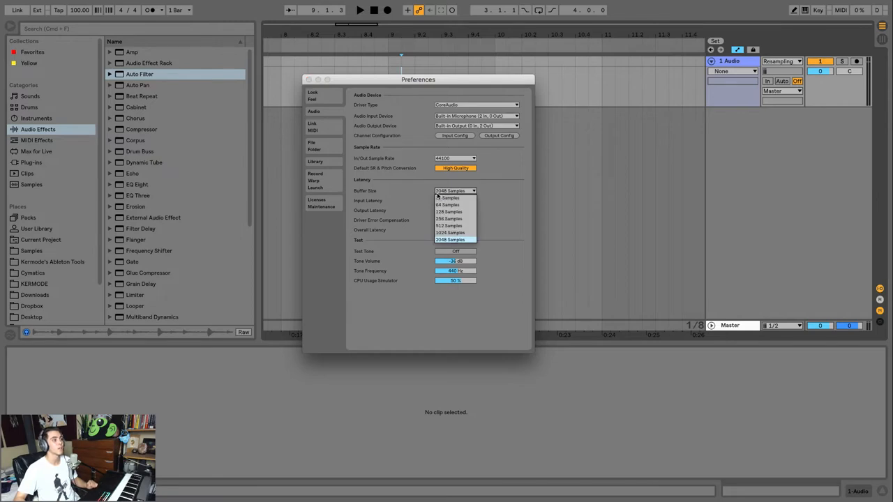
{"action": "left_click", "coordinate": [449, 239]}
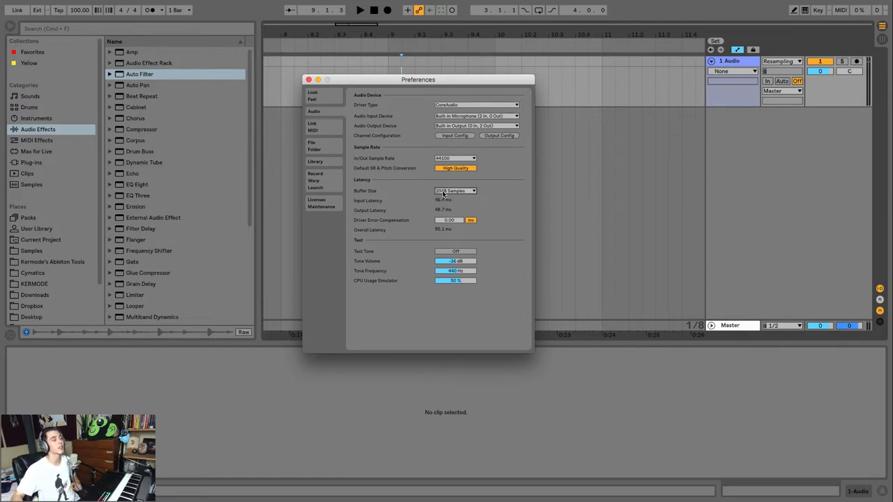
{"action": "left_click", "coordinate": [455, 191]}
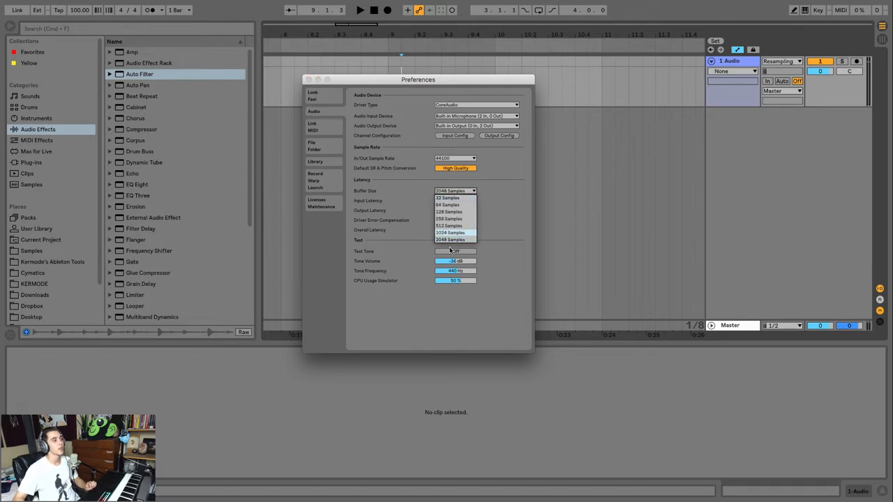
{"action": "left_click", "coordinate": [450, 239]}
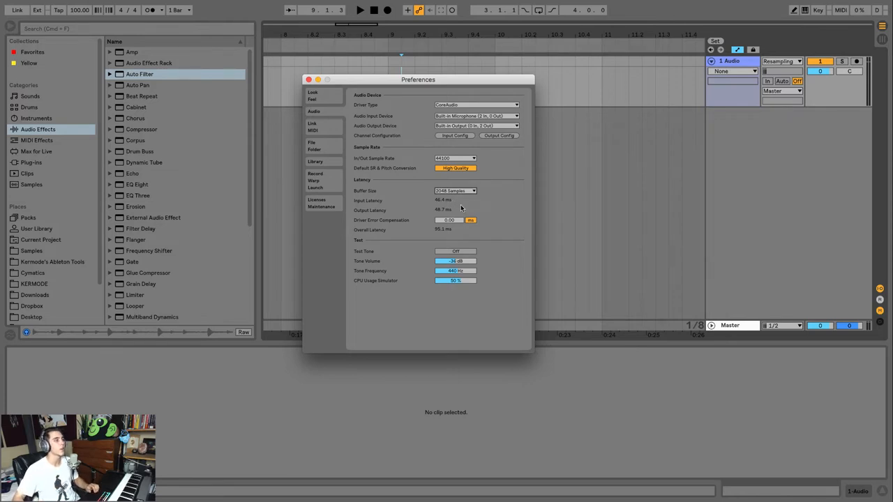
Show the Link/MIDI page listing the APC40 and Push2 control surfaces
{"action": "left_click", "coordinate": [312, 126]}
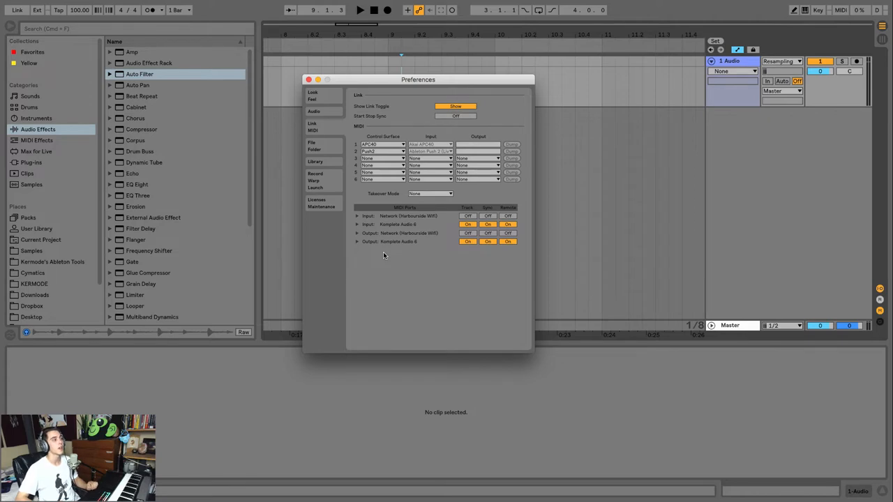
Rescan plug-ins from the File/Folder preferences page
{"action": "left_click", "coordinate": [312, 145]}
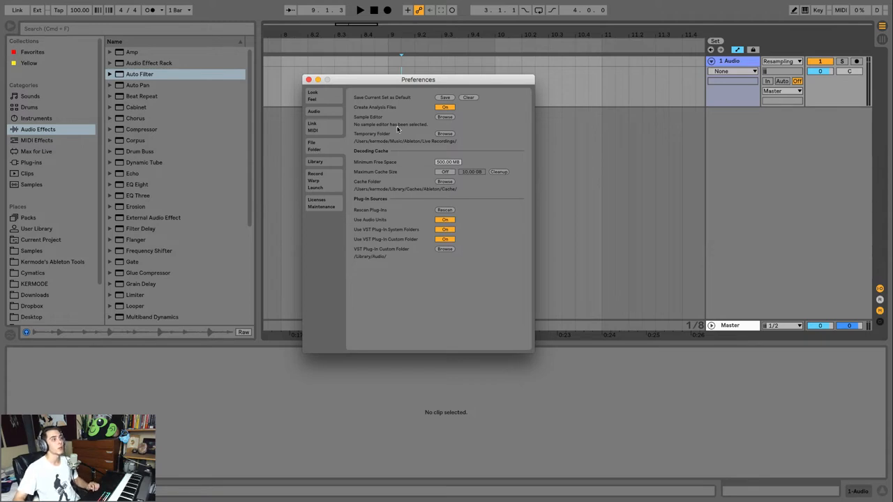
{"action": "mouse_move", "coordinate": [427, 96]}
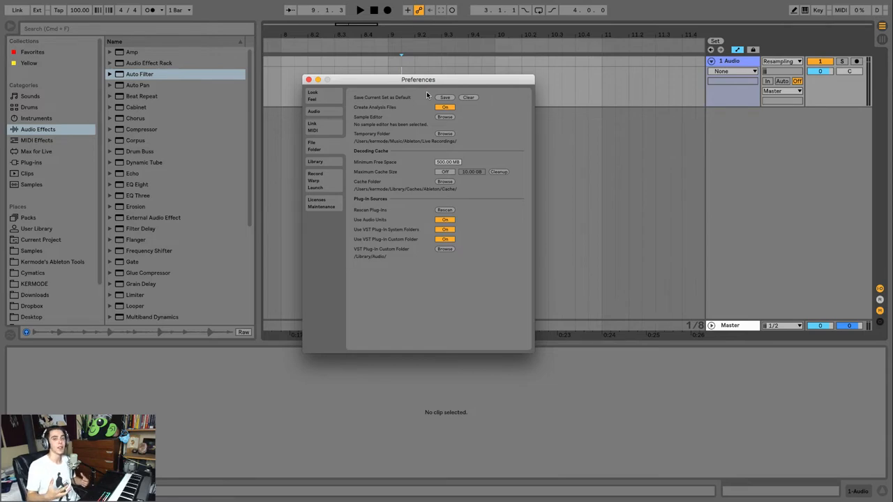
{"action": "mouse_move", "coordinate": [438, 129]}
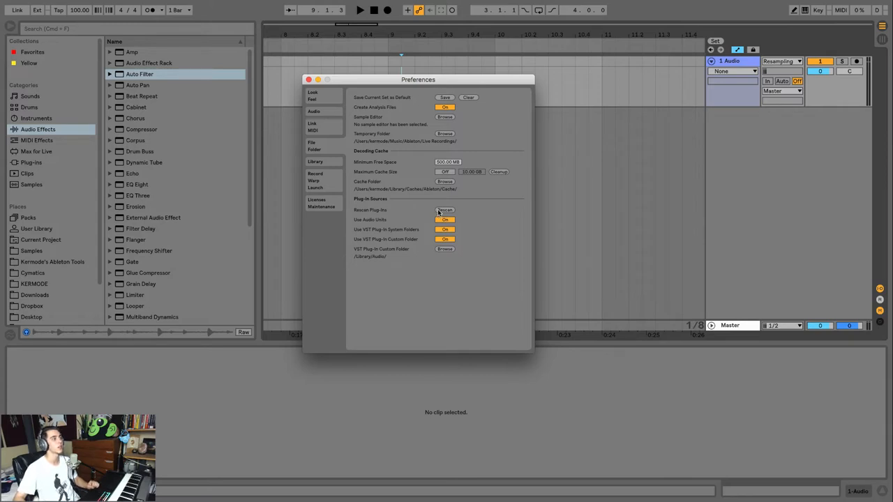
{"action": "left_click", "coordinate": [316, 161]}
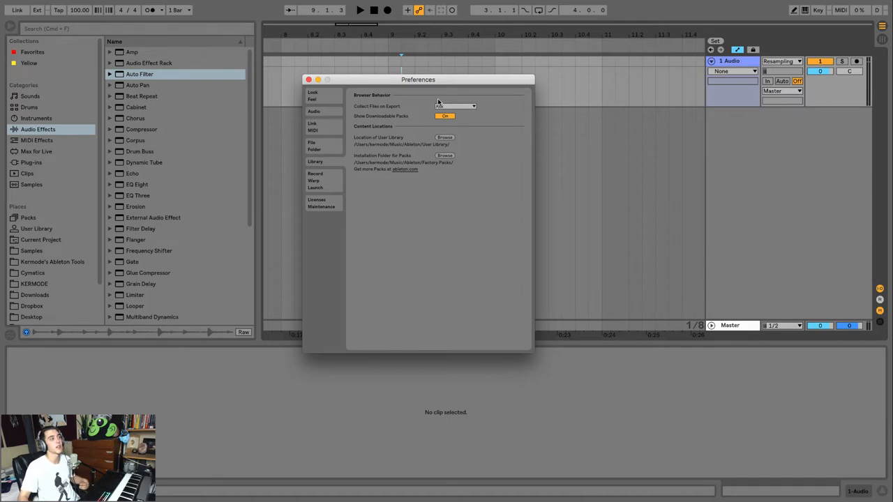
Review the Record/Warp/Launch settings, then close the Preferences window
{"action": "left_click", "coordinate": [315, 174]}
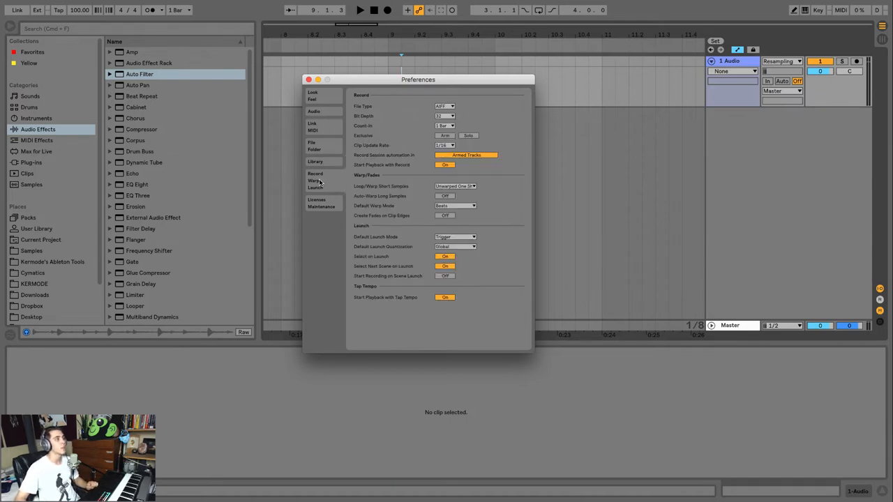
{"action": "mouse_move", "coordinate": [337, 182]}
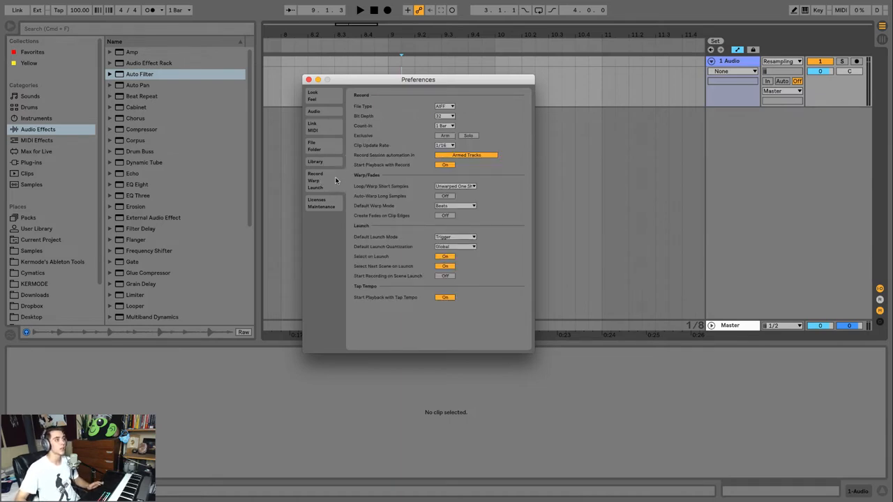
{"action": "mouse_move", "coordinate": [344, 195]}
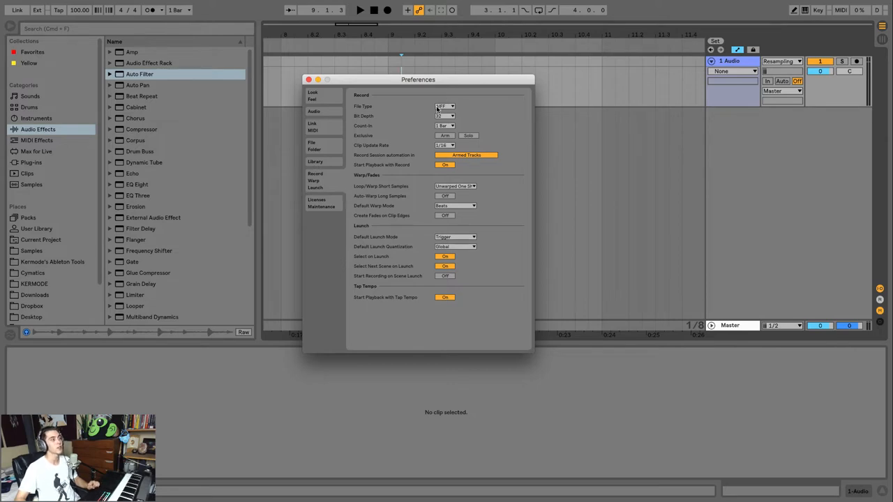
{"action": "left_click", "coordinate": [445, 106]}
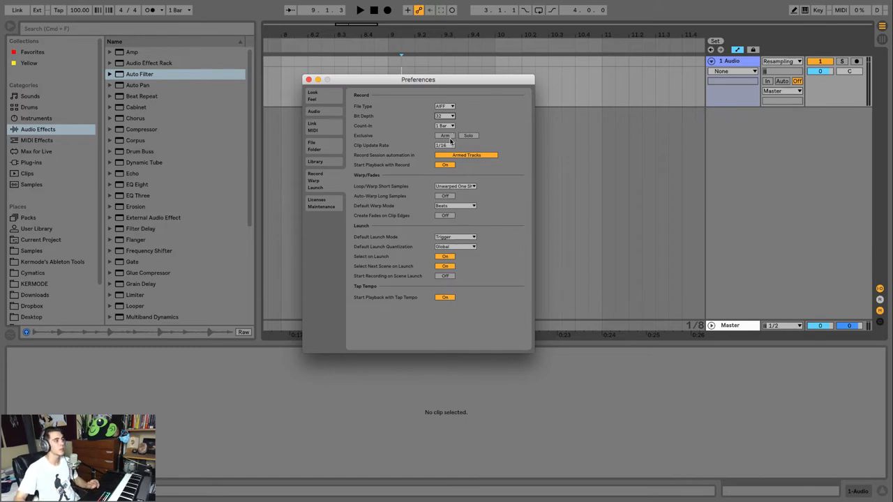
{"action": "mouse_move", "coordinate": [413, 142]}
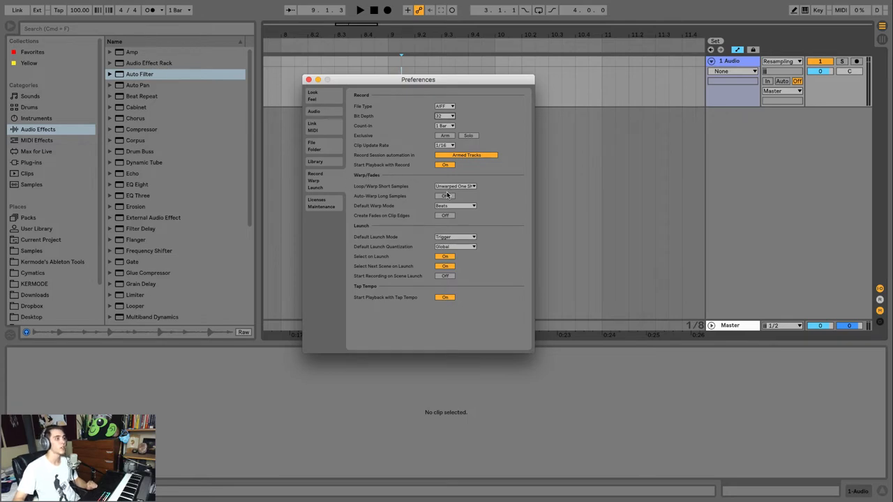
{"action": "left_click", "coordinate": [454, 205]}
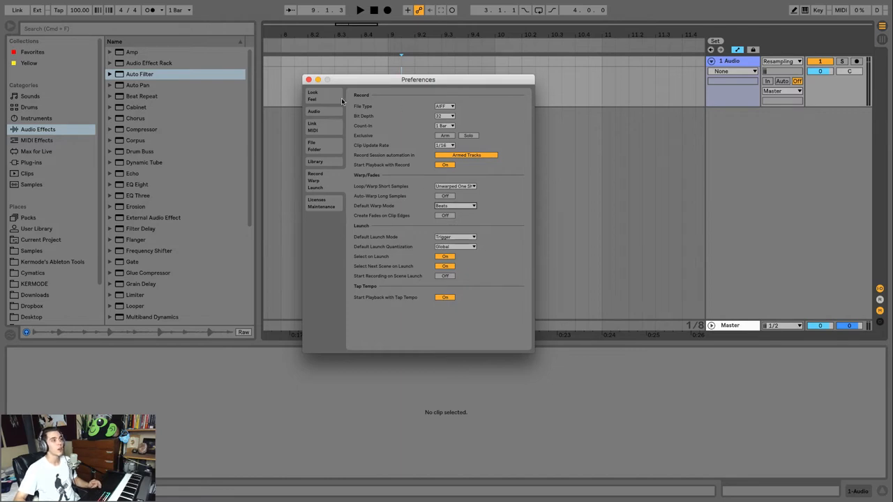
{"action": "left_click", "coordinate": [309, 80]}
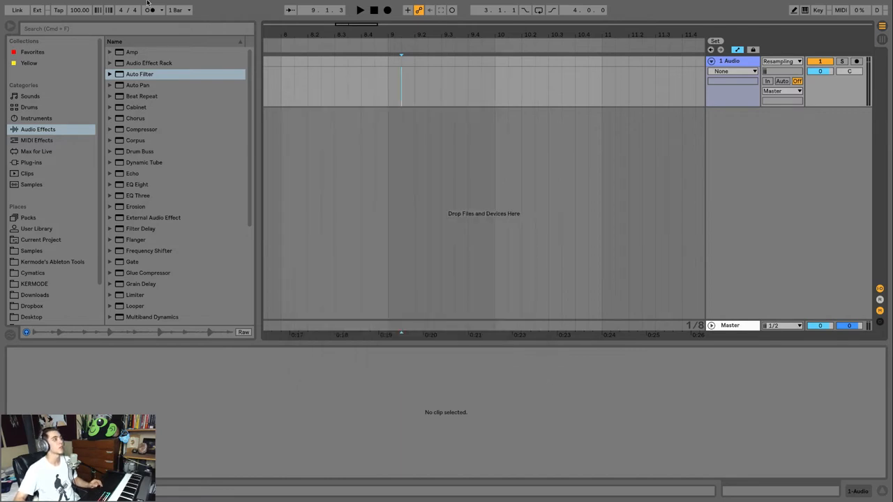
Browse the Live and File menus, then open the Export Audio/Video dialog
{"action": "left_click", "coordinate": [33, 5]}
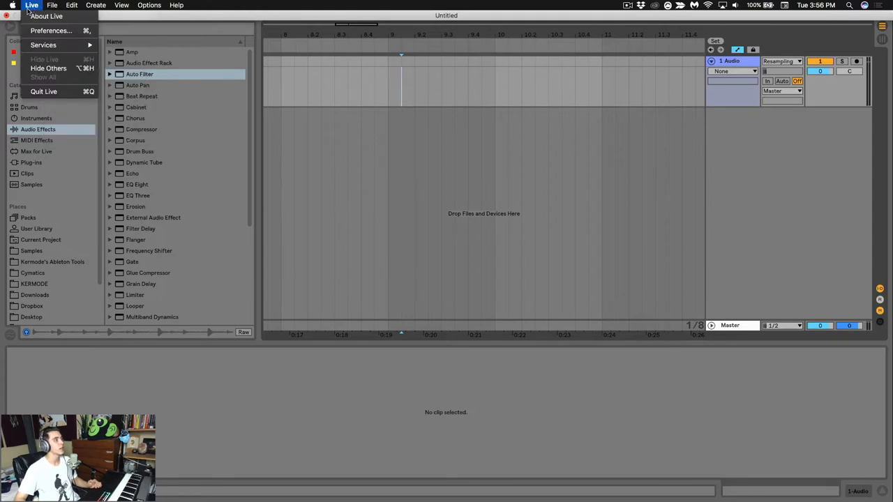
{"action": "left_click", "coordinate": [52, 5]}
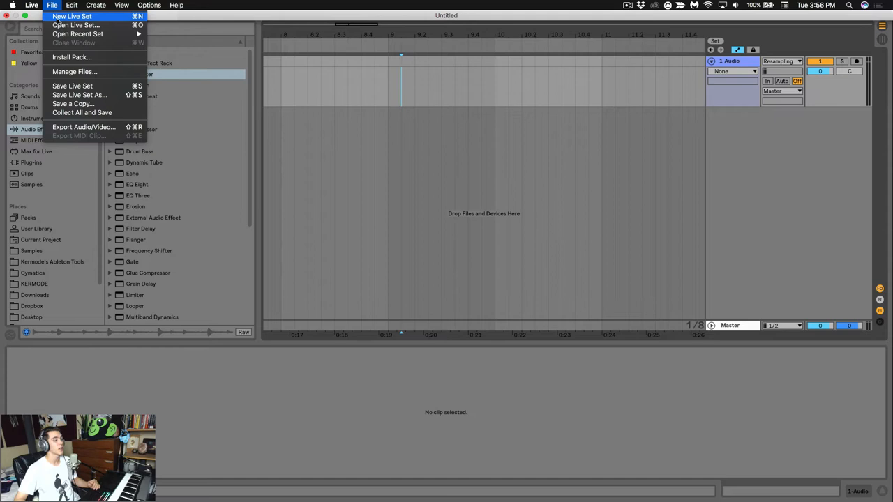
{"action": "mouse_move", "coordinate": [77, 33]}
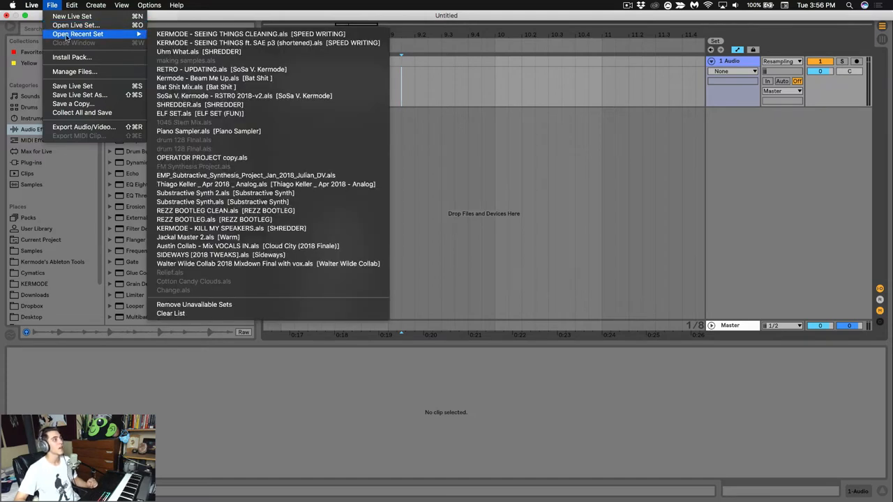
{"action": "mouse_move", "coordinate": [79, 94]}
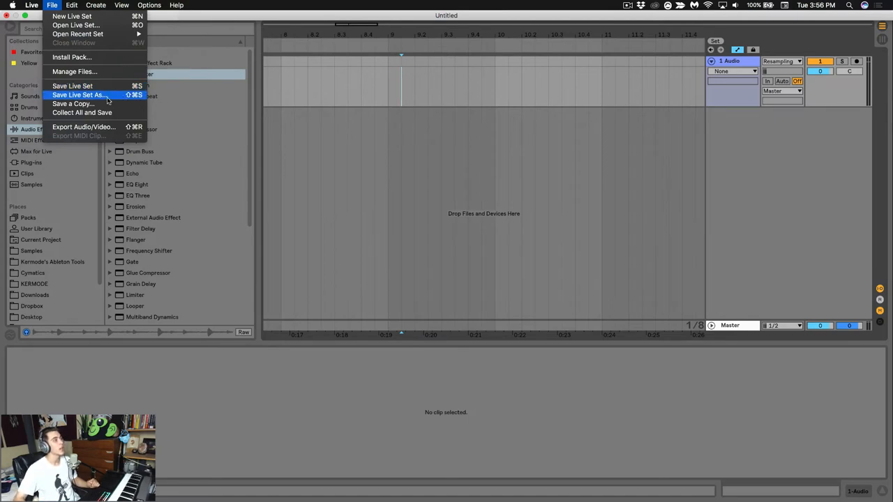
{"action": "mouse_move", "coordinate": [83, 112]}
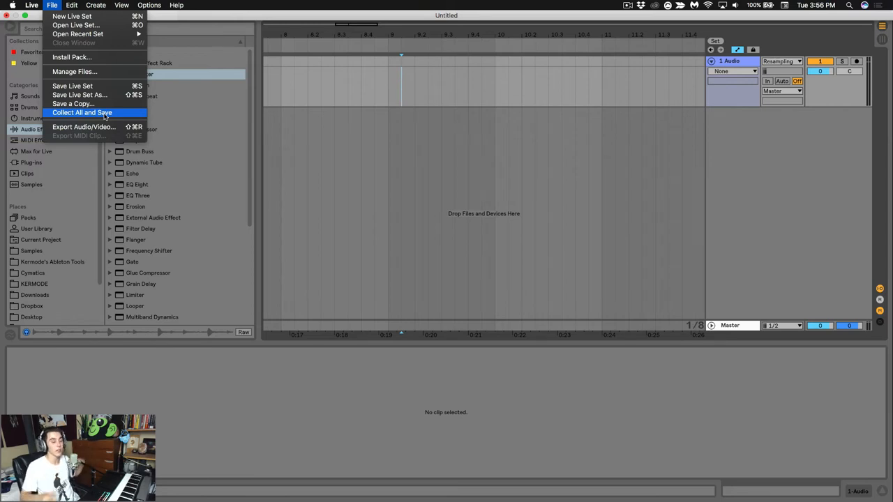
{"action": "mouse_move", "coordinate": [84, 127]}
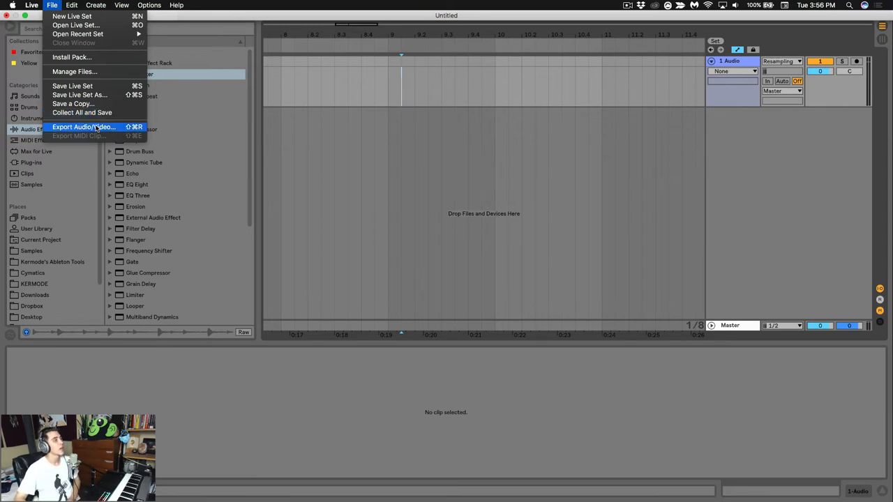
{"action": "left_click", "coordinate": [83, 127]}
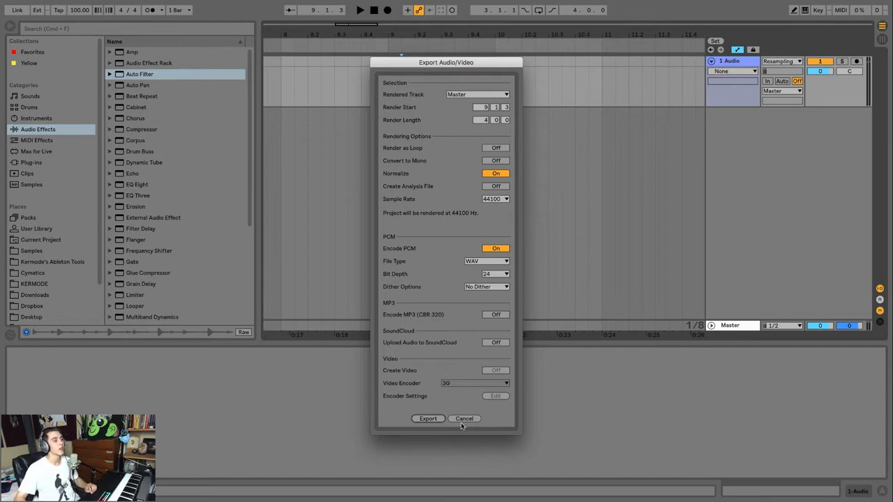
Cancel the export, then reopen it with Rendered Track kept on Master only
{"action": "left_click", "coordinate": [464, 419]}
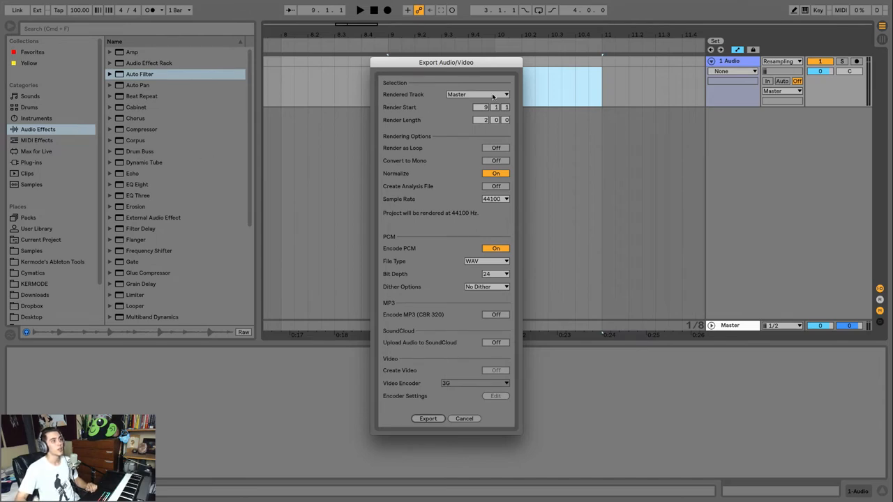
{"action": "left_click", "coordinate": [477, 94]}
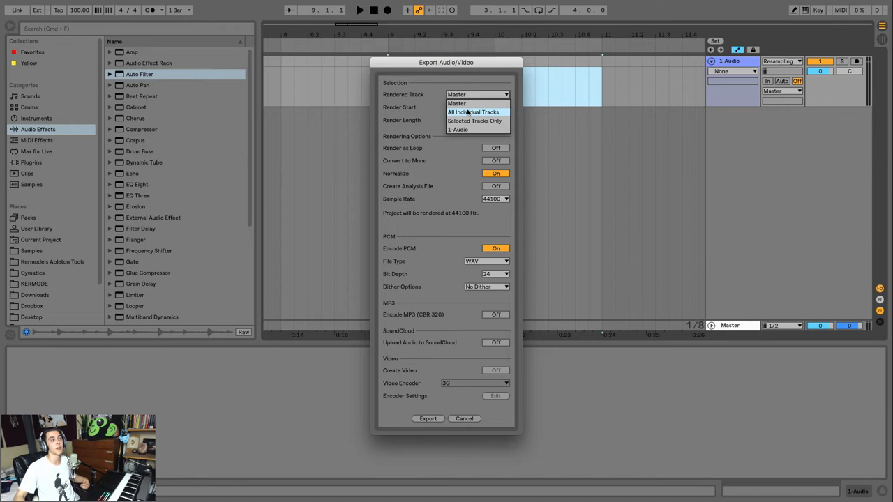
{"action": "left_click", "coordinate": [457, 103]}
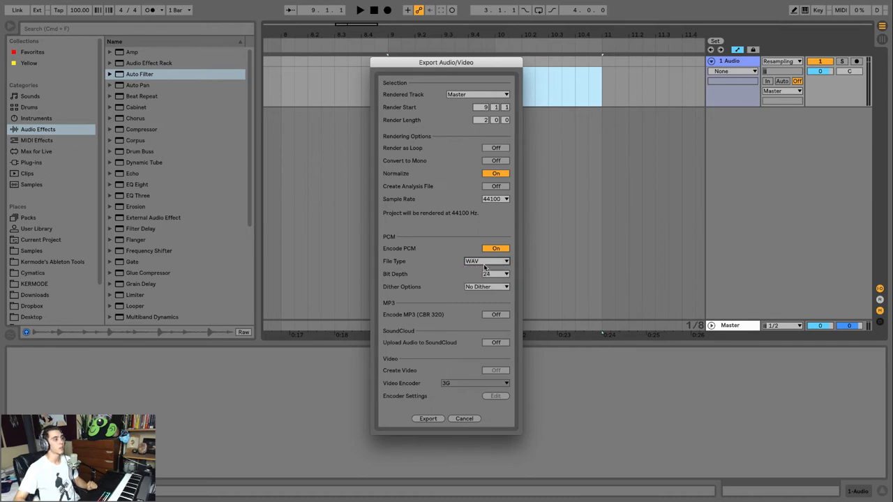
{"action": "mouse_move", "coordinate": [493, 278]}
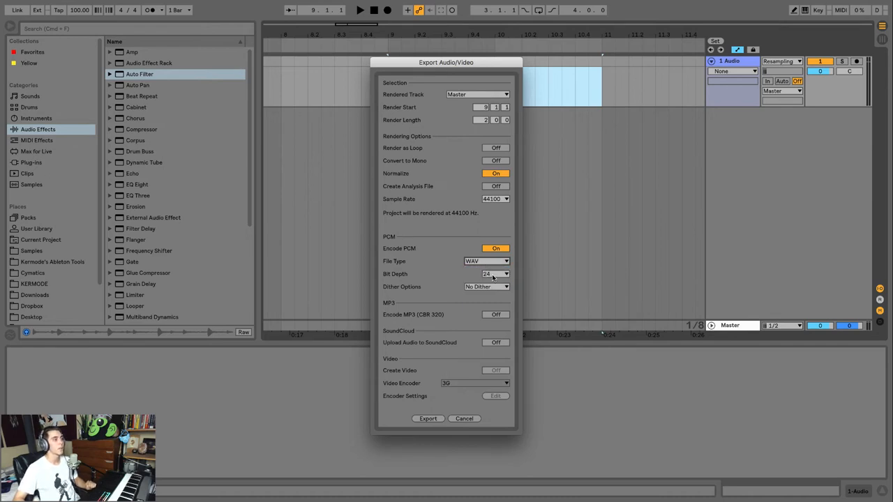
Keep bit depth at 24 and toggle MP3 encoding on, then back off
{"action": "left_click", "coordinate": [495, 274]}
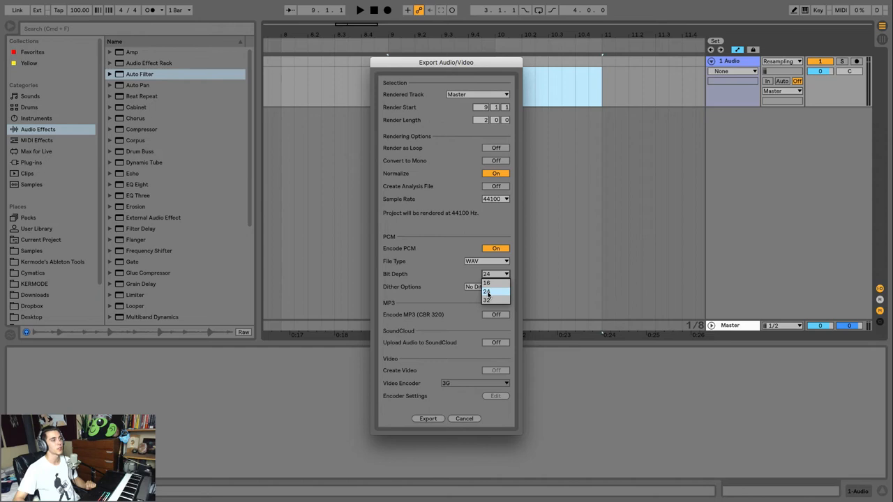
{"action": "left_click", "coordinate": [487, 292]}
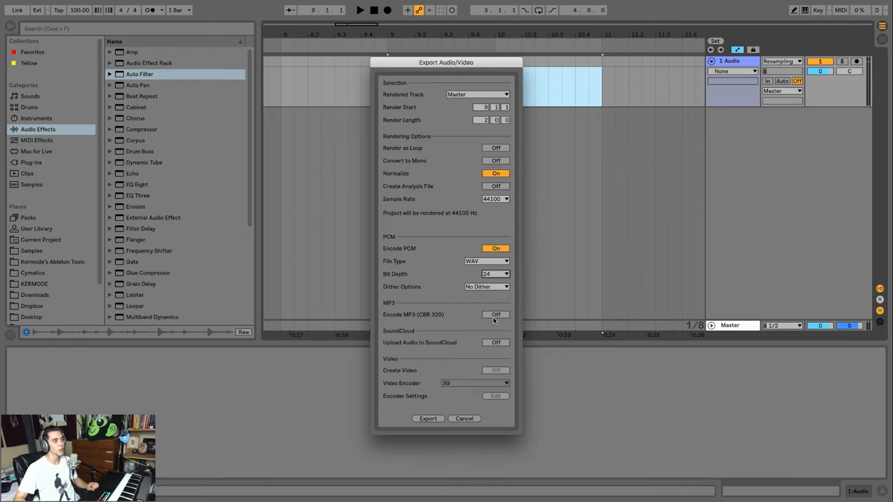
{"action": "left_click", "coordinate": [495, 315]}
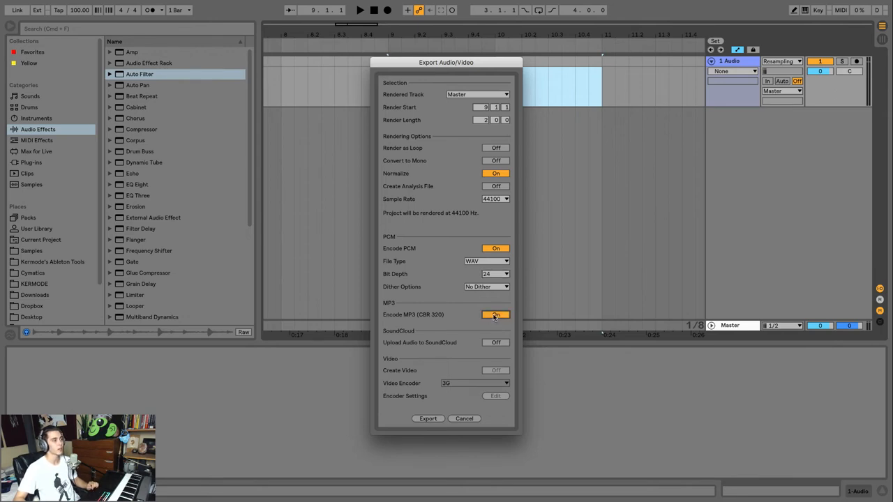
{"action": "left_click", "coordinate": [495, 315]}
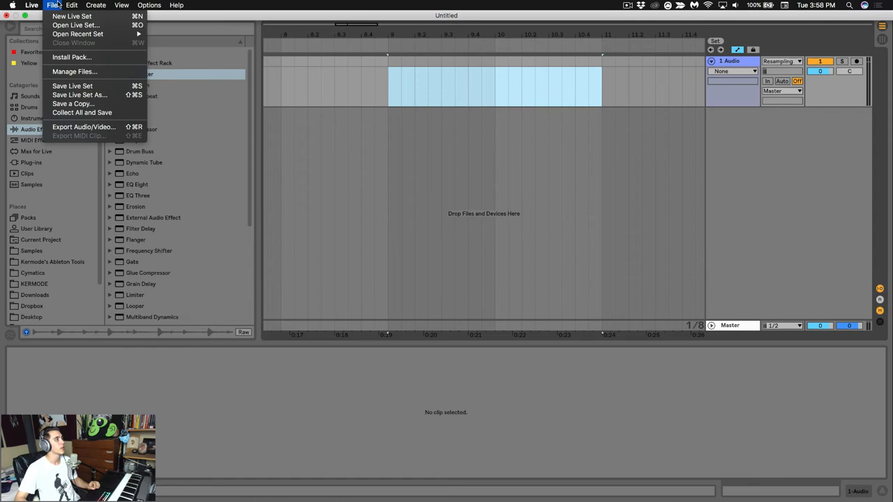
Browse the Edit menu, then open the Create menu with track and locator commands
{"action": "left_click", "coordinate": [72, 5]}
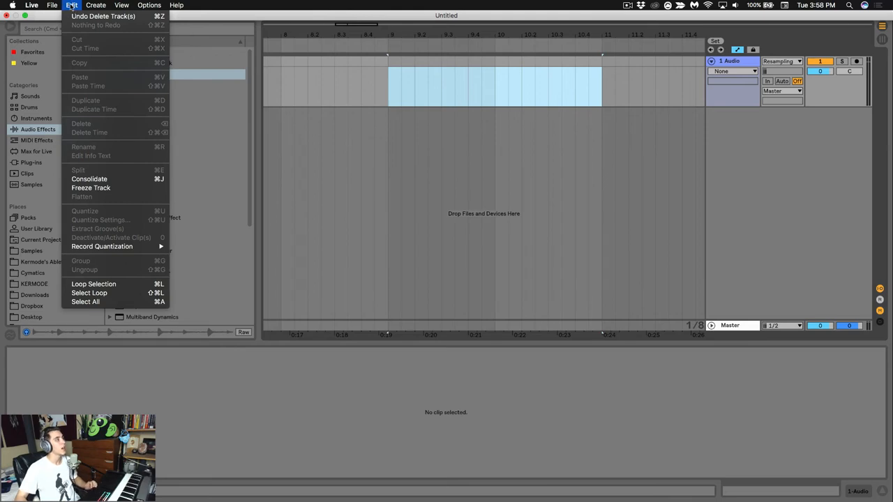
{"action": "mouse_move", "coordinate": [87, 68]}
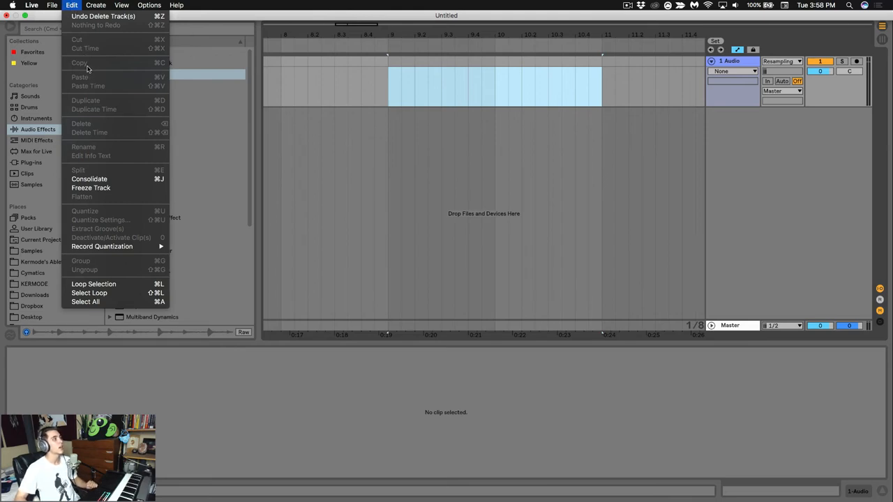
{"action": "mouse_move", "coordinate": [135, 122]}
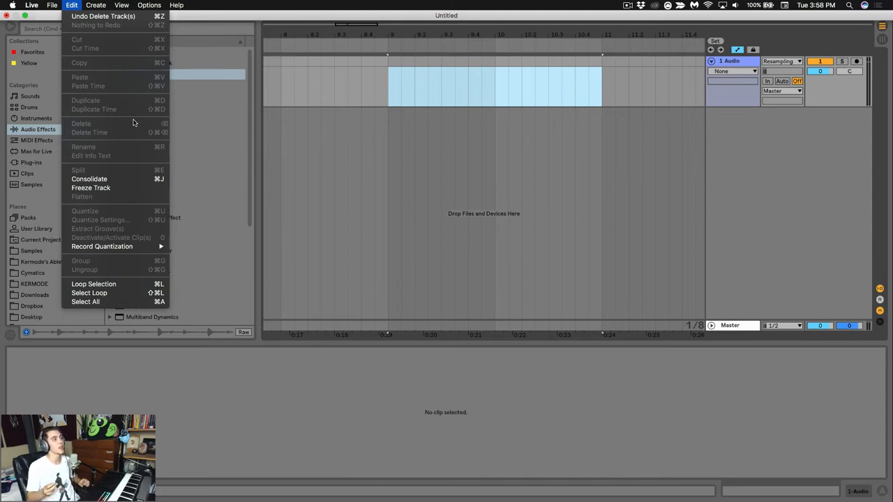
{"action": "mouse_move", "coordinate": [128, 112]}
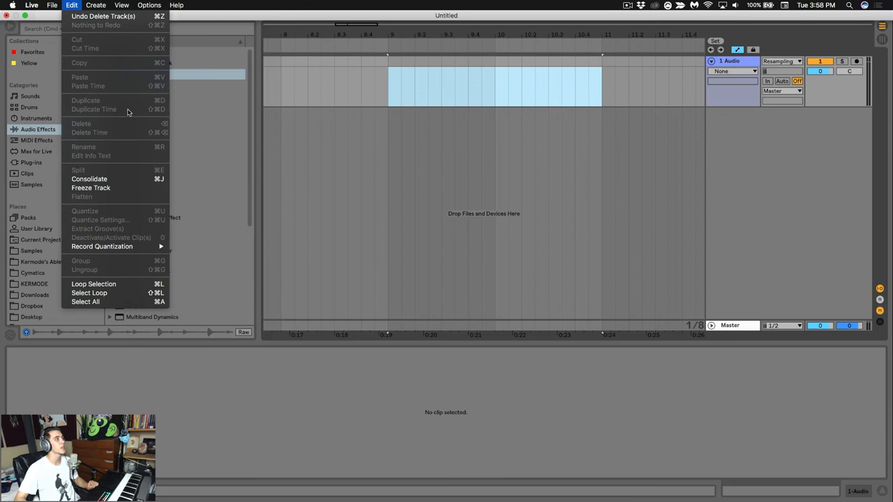
{"action": "mouse_move", "coordinate": [94, 274]}
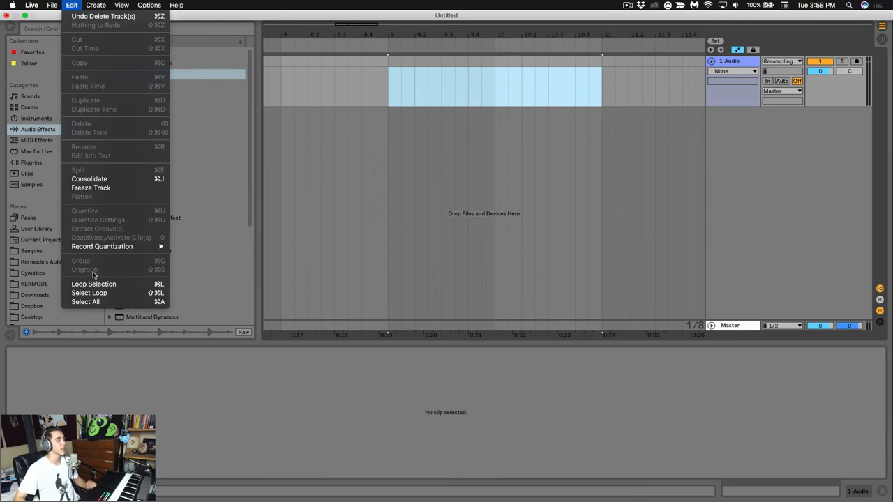
{"action": "left_click", "coordinate": [96, 5]}
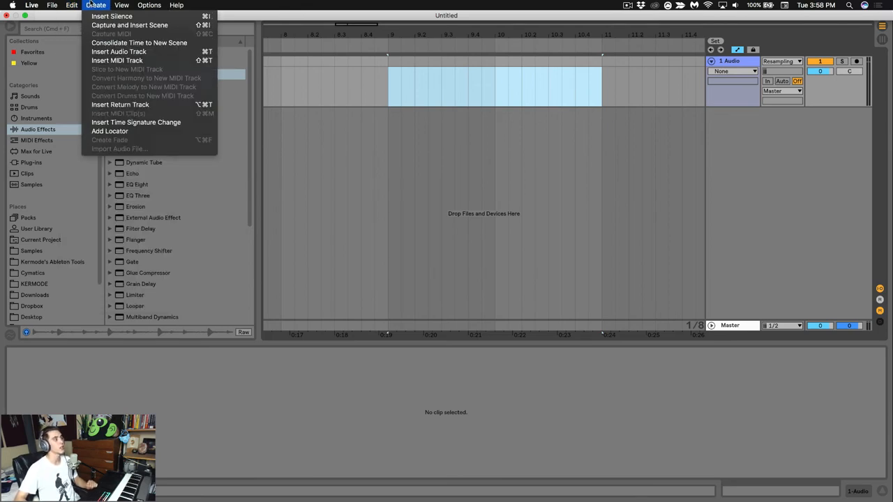
{"action": "mouse_move", "coordinate": [119, 51]}
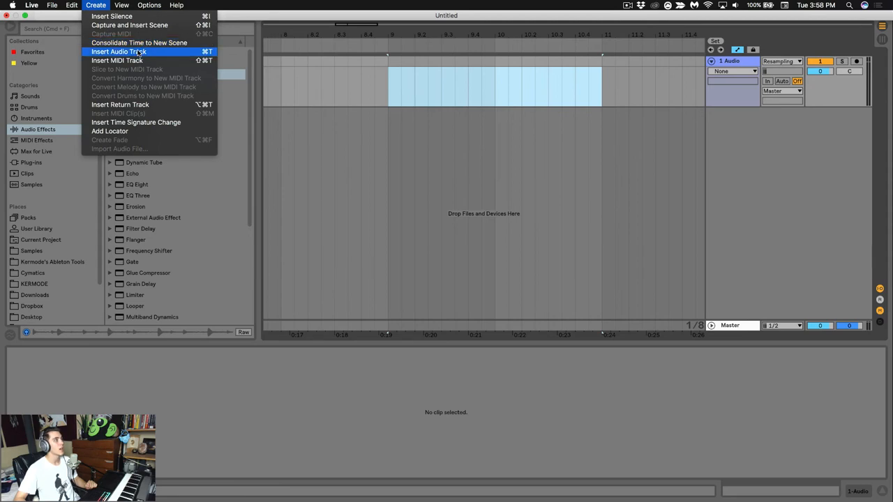
{"action": "mouse_move", "coordinate": [117, 61]}
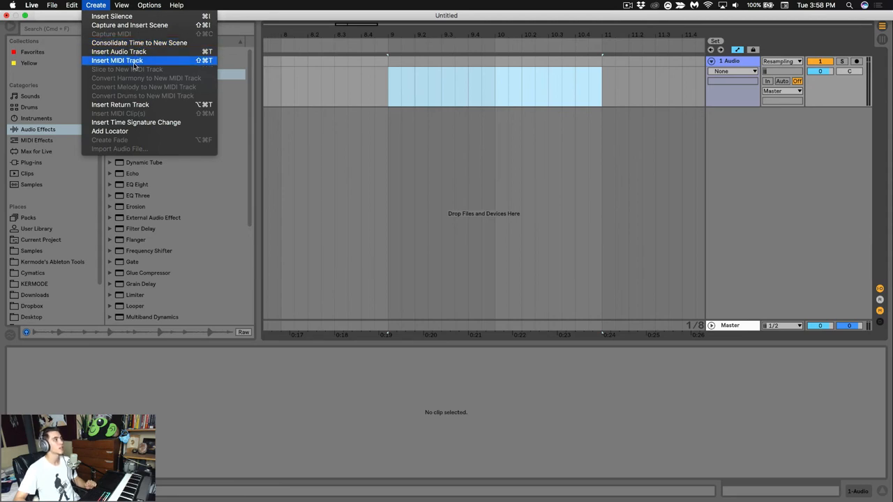
{"action": "mouse_move", "coordinate": [135, 69]}
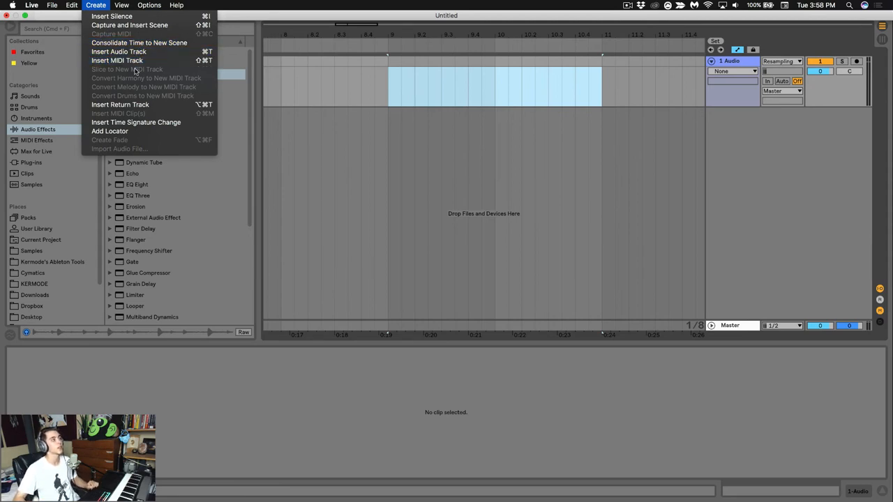
Browse the View menu, then open the Options menu with grid, sync and MIDI mapping
{"action": "left_click", "coordinate": [121, 5]}
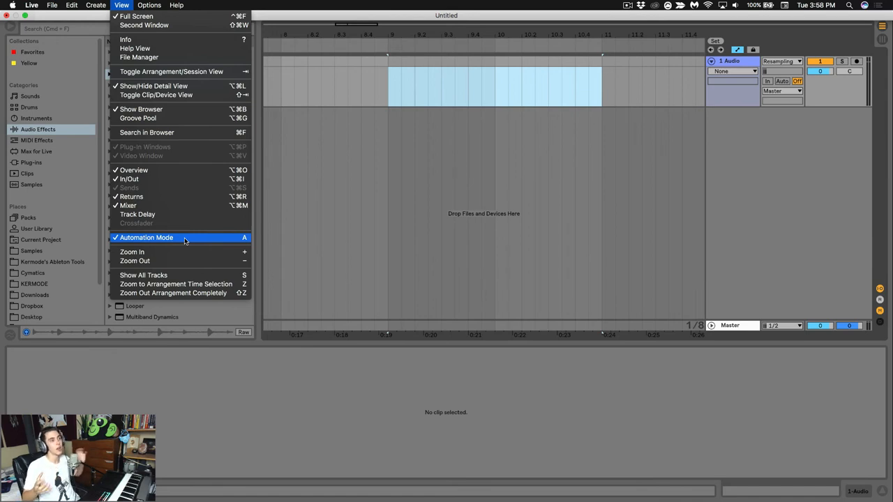
{"action": "mouse_move", "coordinate": [194, 170]}
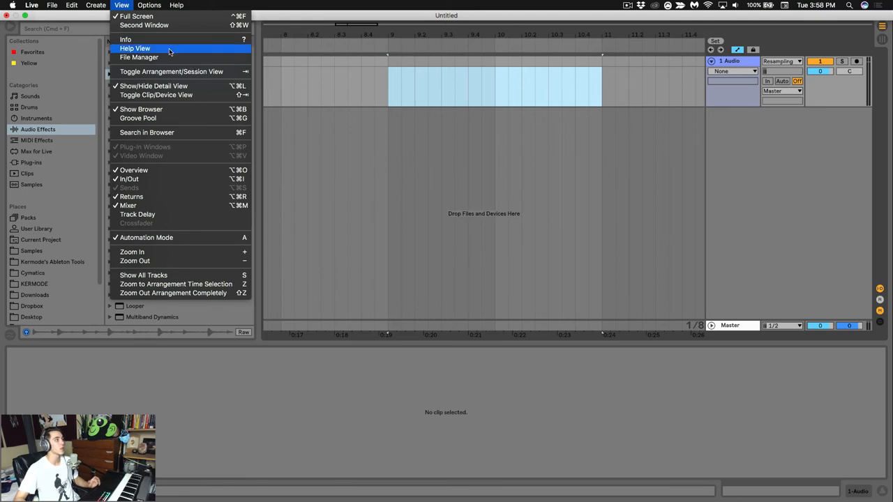
{"action": "mouse_move", "coordinate": [161, 179]}
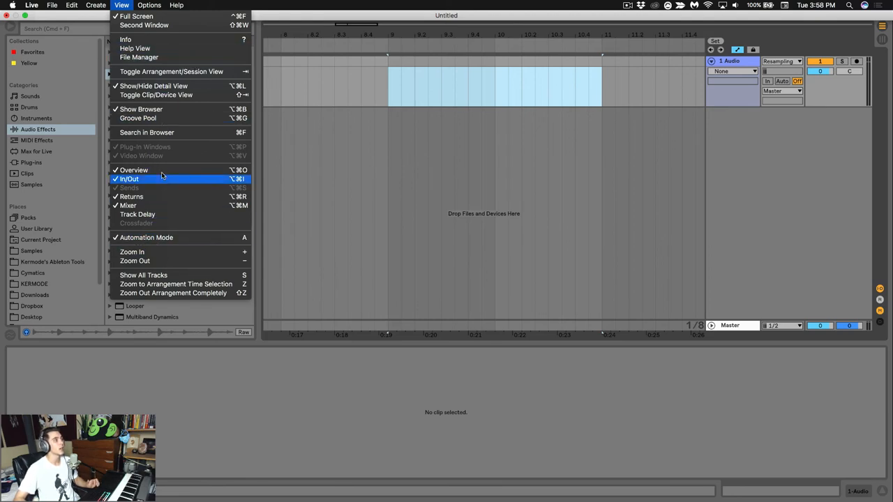
{"action": "left_click", "coordinate": [149, 4]}
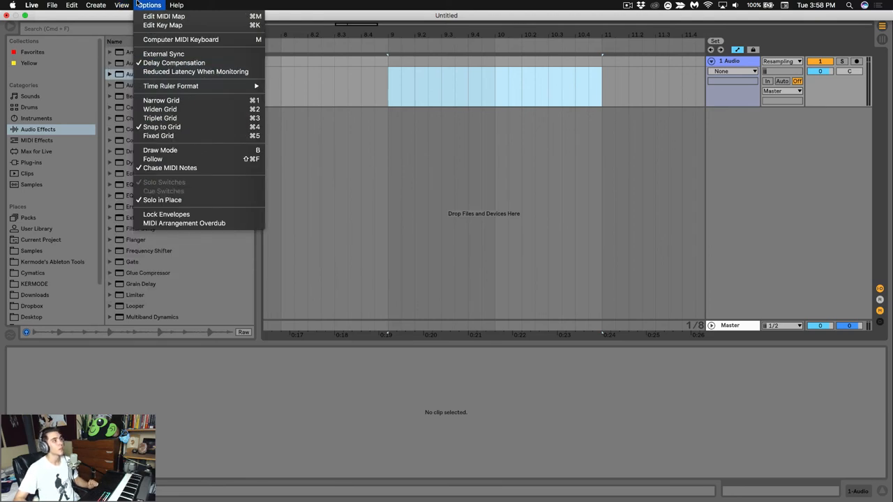
{"action": "mouse_move", "coordinate": [195, 71]}
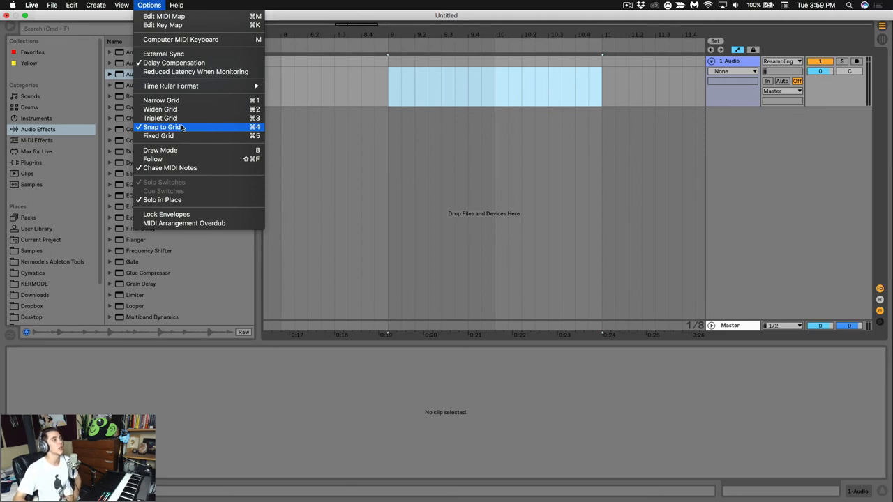
Briefly open the Help menu, then close it by clicking back in the arrangement
{"action": "left_click", "coordinate": [175, 5]}
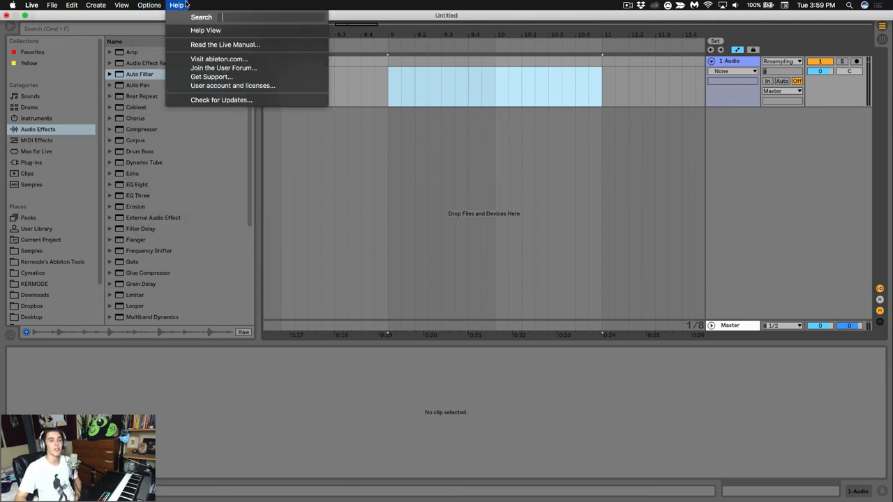
{"action": "left_click", "coordinate": [314, 173]}
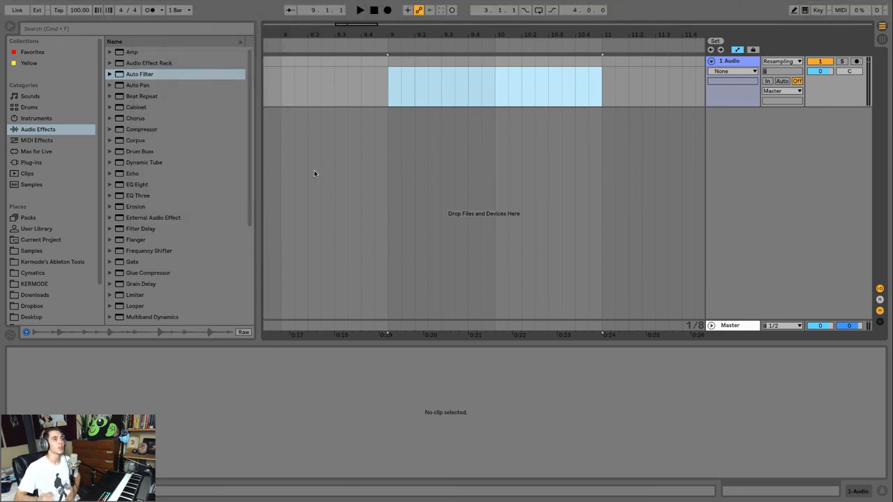